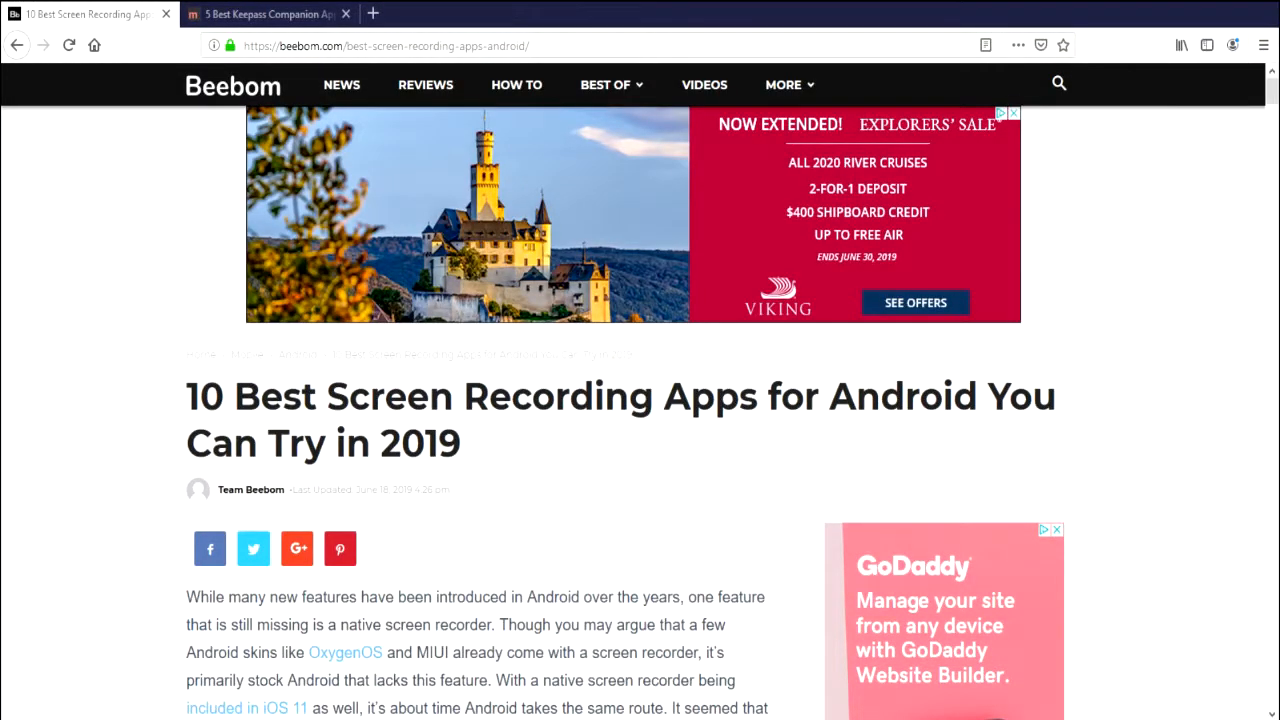
mouse_move(76, 510)
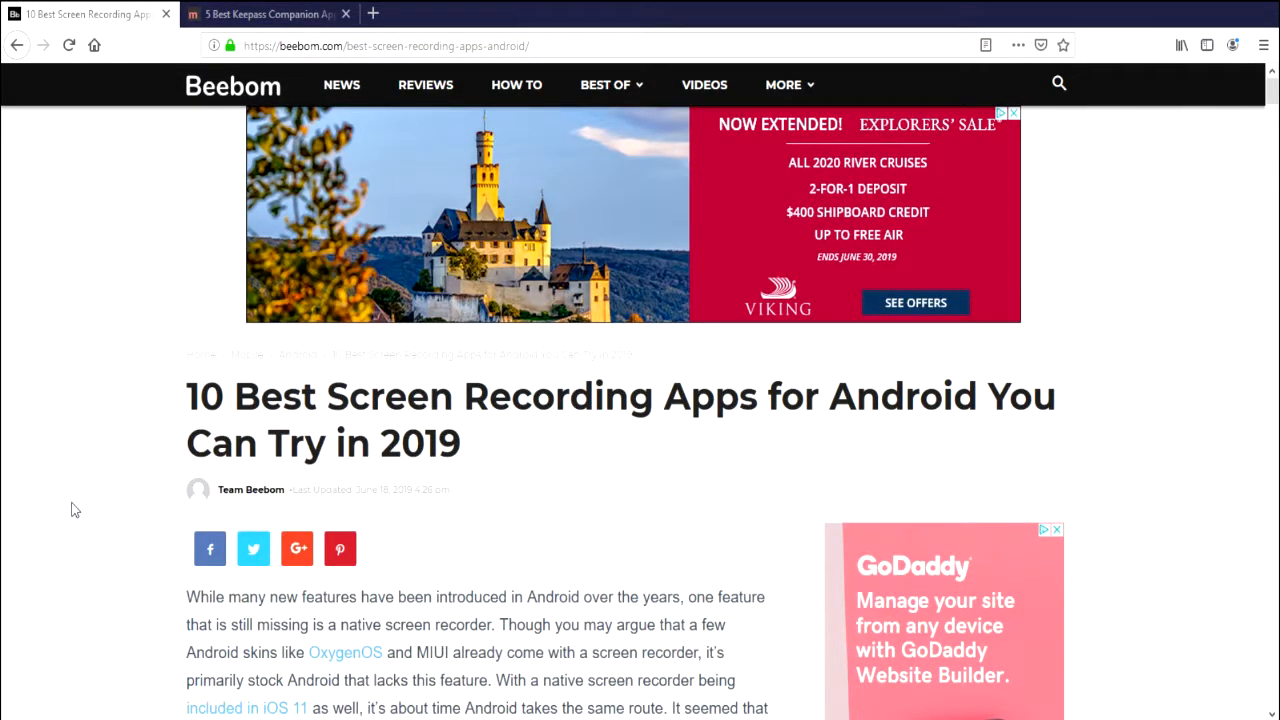
Step: Read the Beebom recorder picks down to Super Screen Recorder and switch to its Google Play listing
scroll("down", 3)
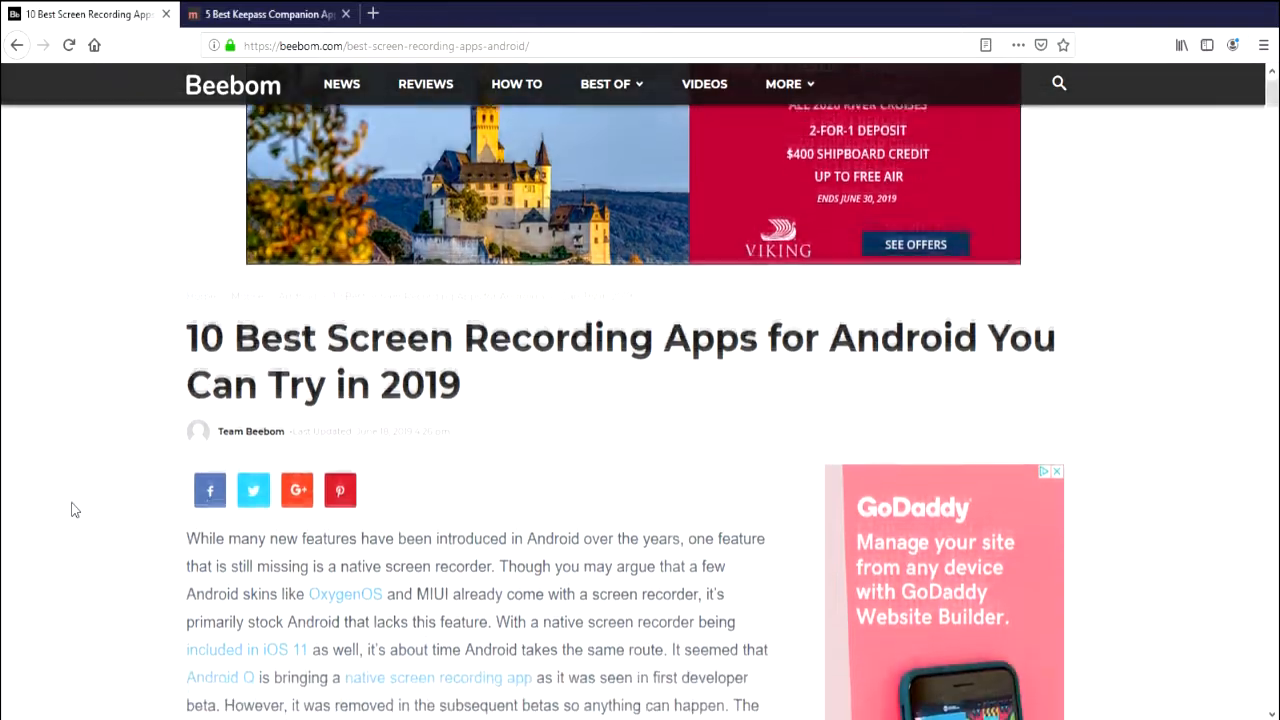
scroll("down", 3)
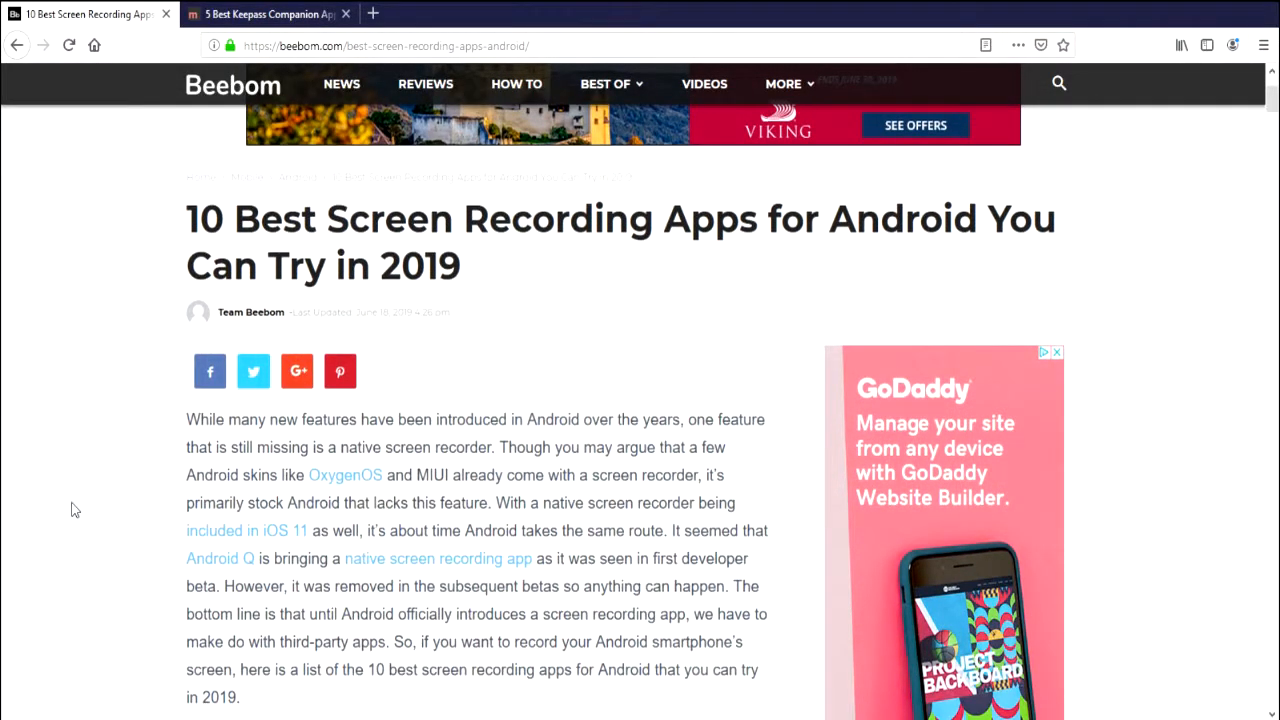
scroll("down", 3)
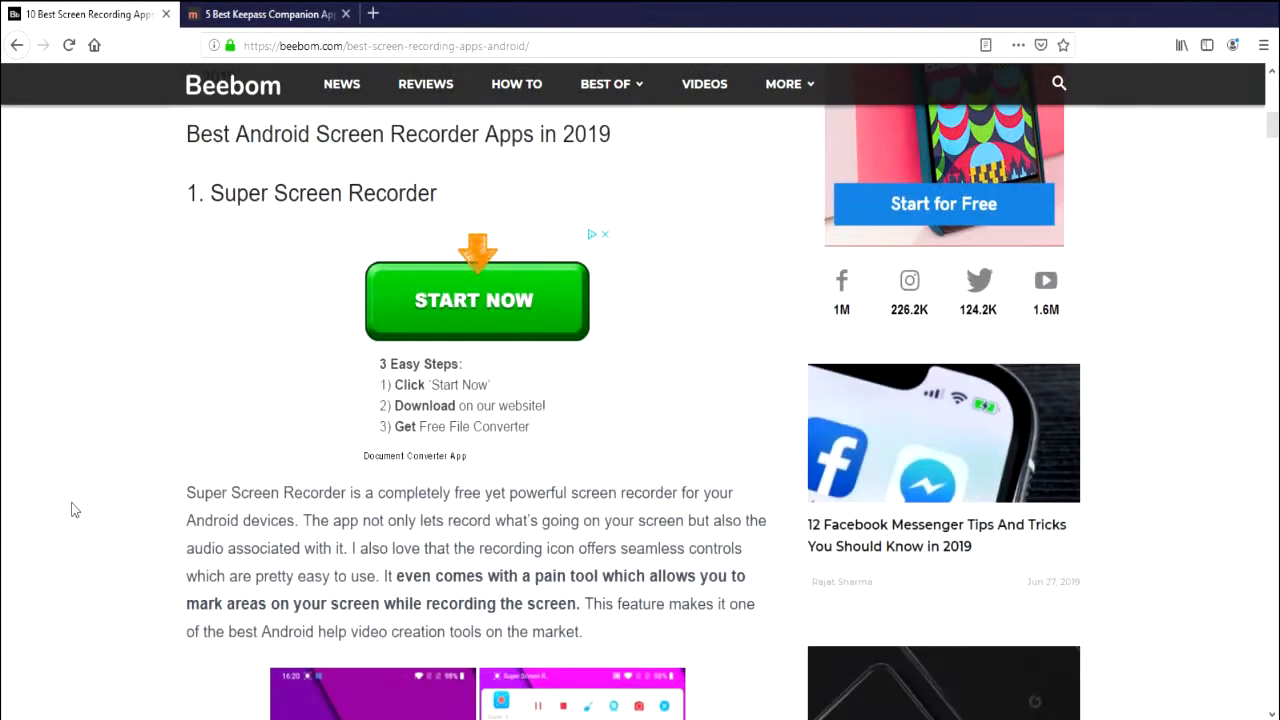
scroll("down", 3)
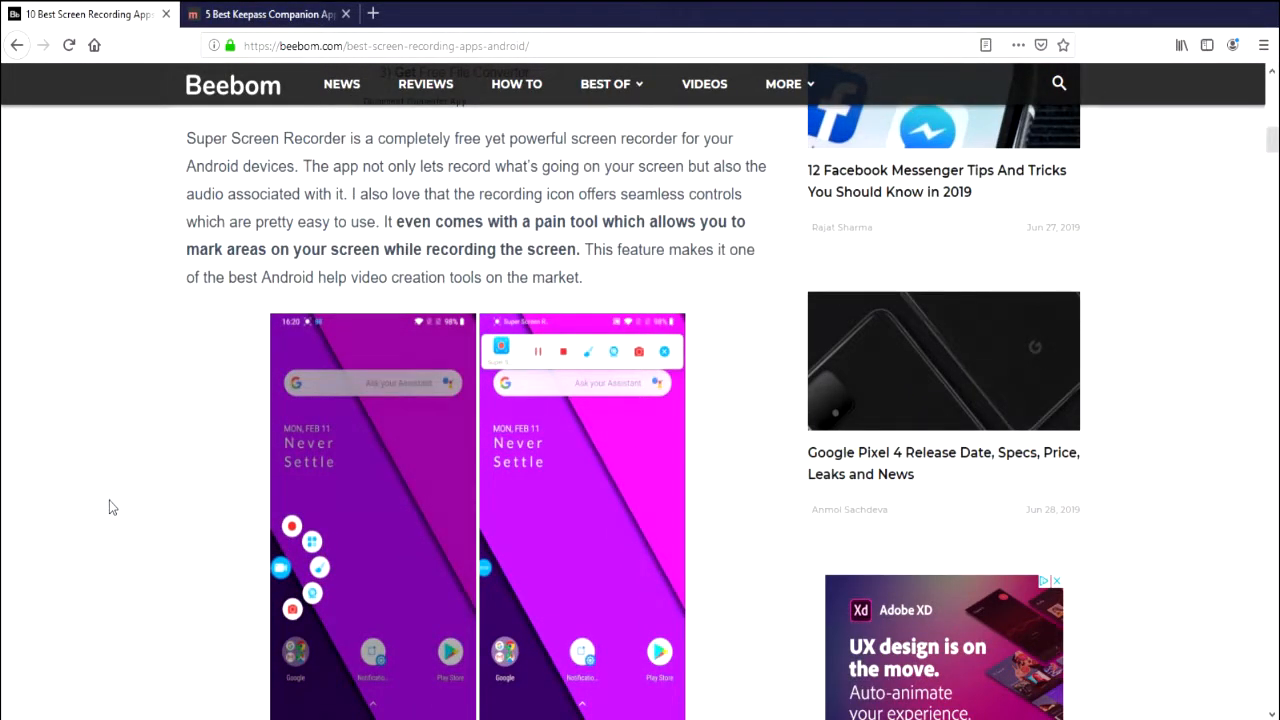
scroll("down", 3)
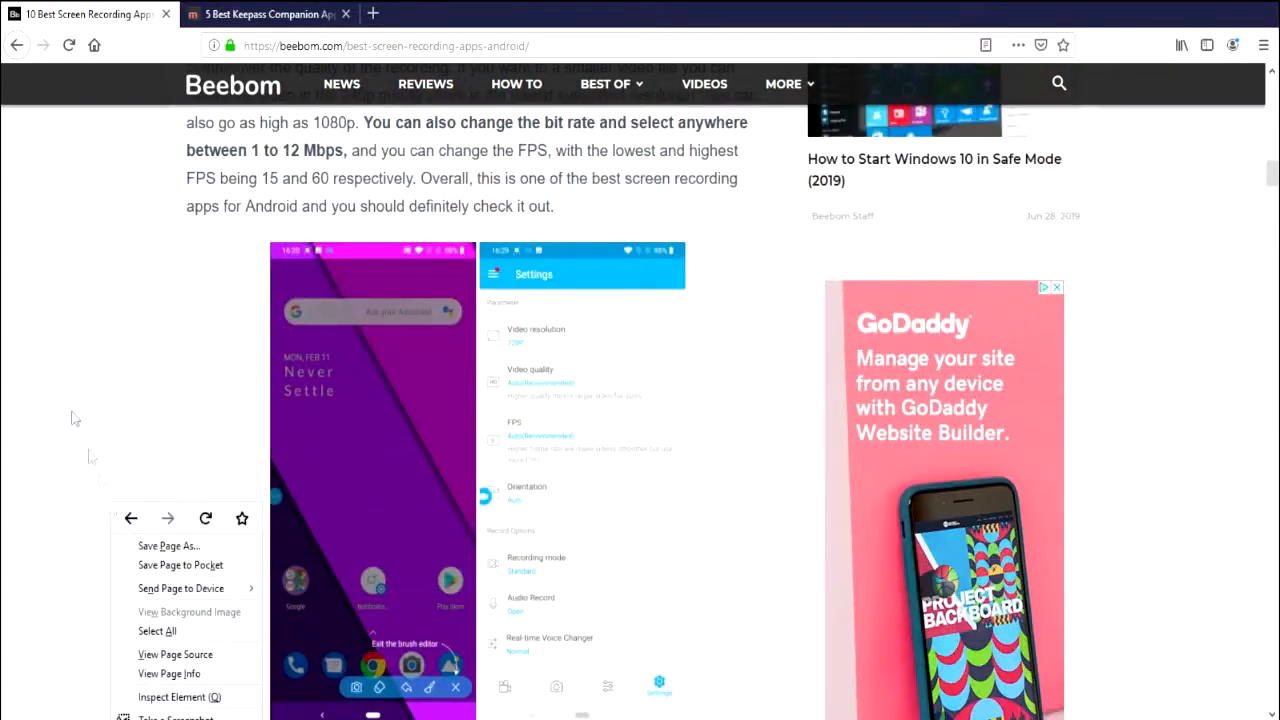
left_click(76, 418)
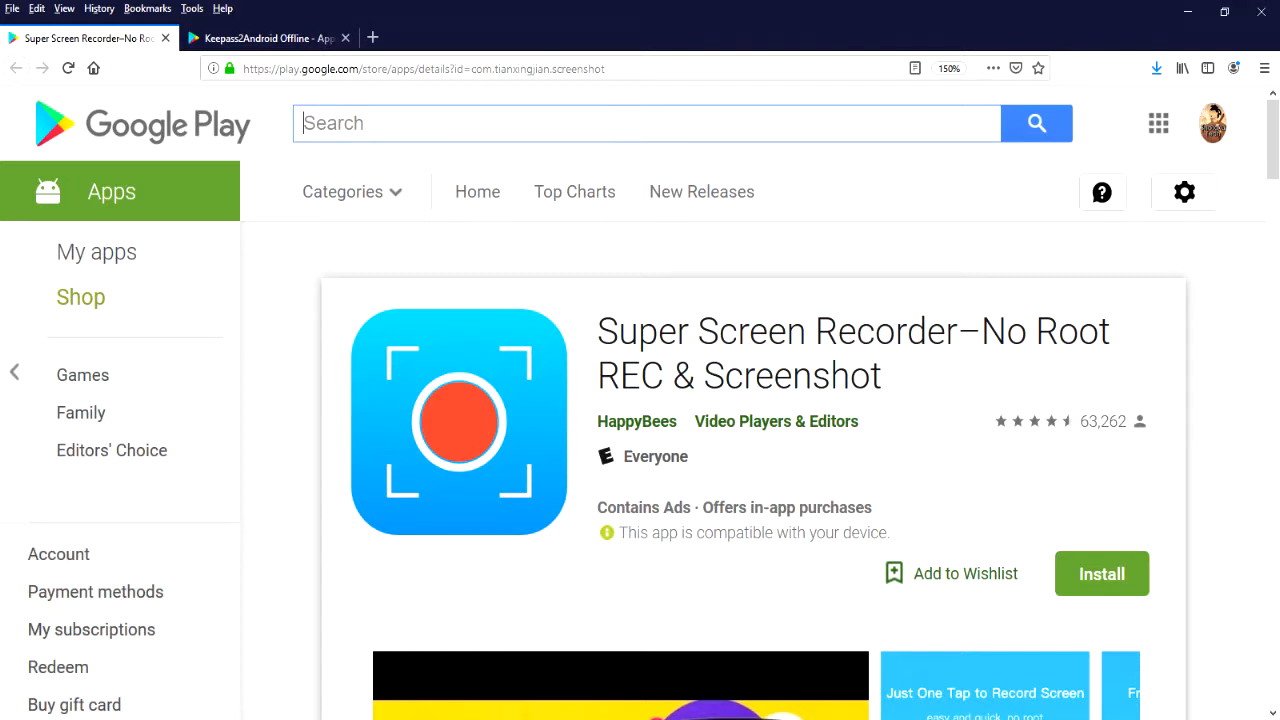
Step: Compare the Keepass2Android Offline and Super Screen Recorder listings, then move to the Make Tech Easier article
left_click(260, 38)
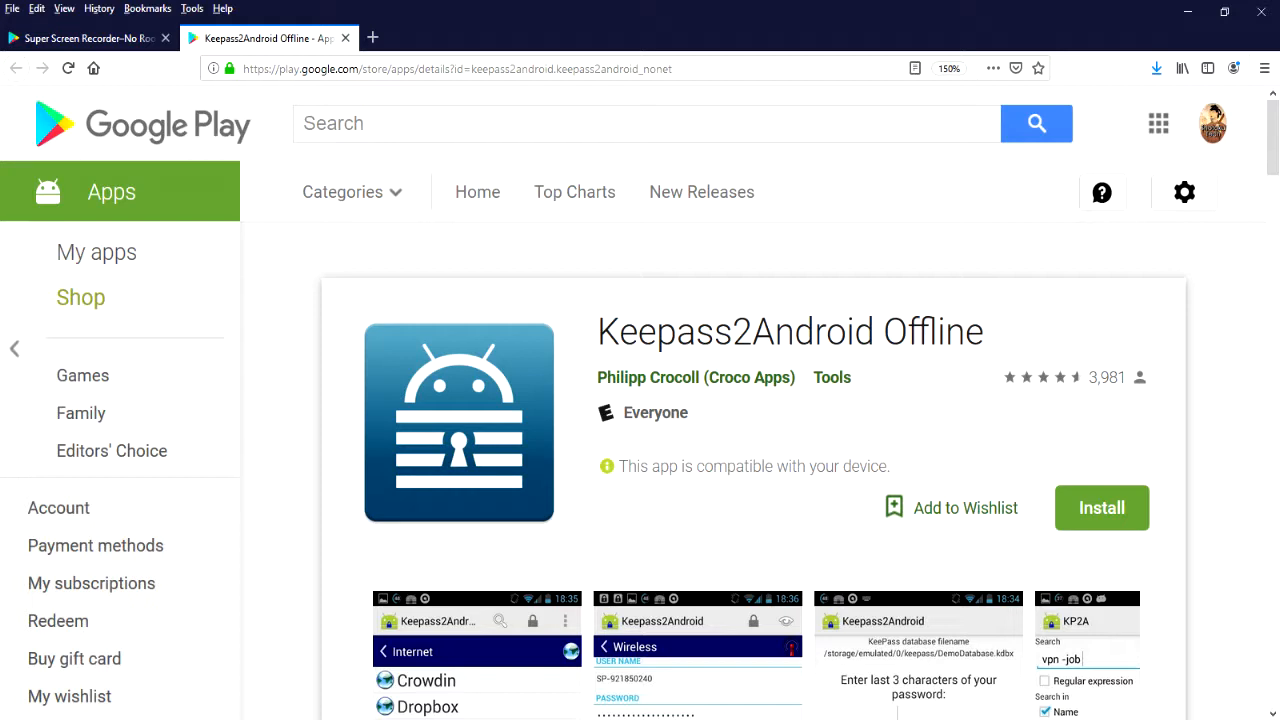
left_click(90, 38)
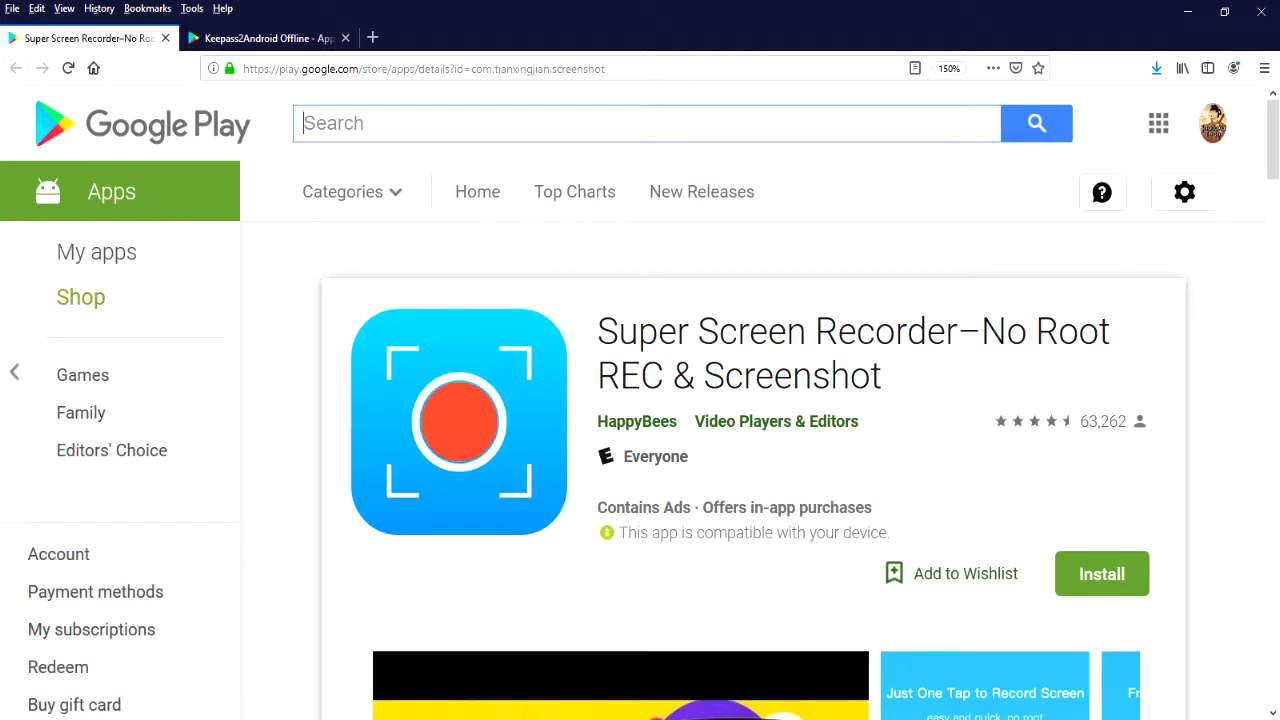
left_click(264, 36)
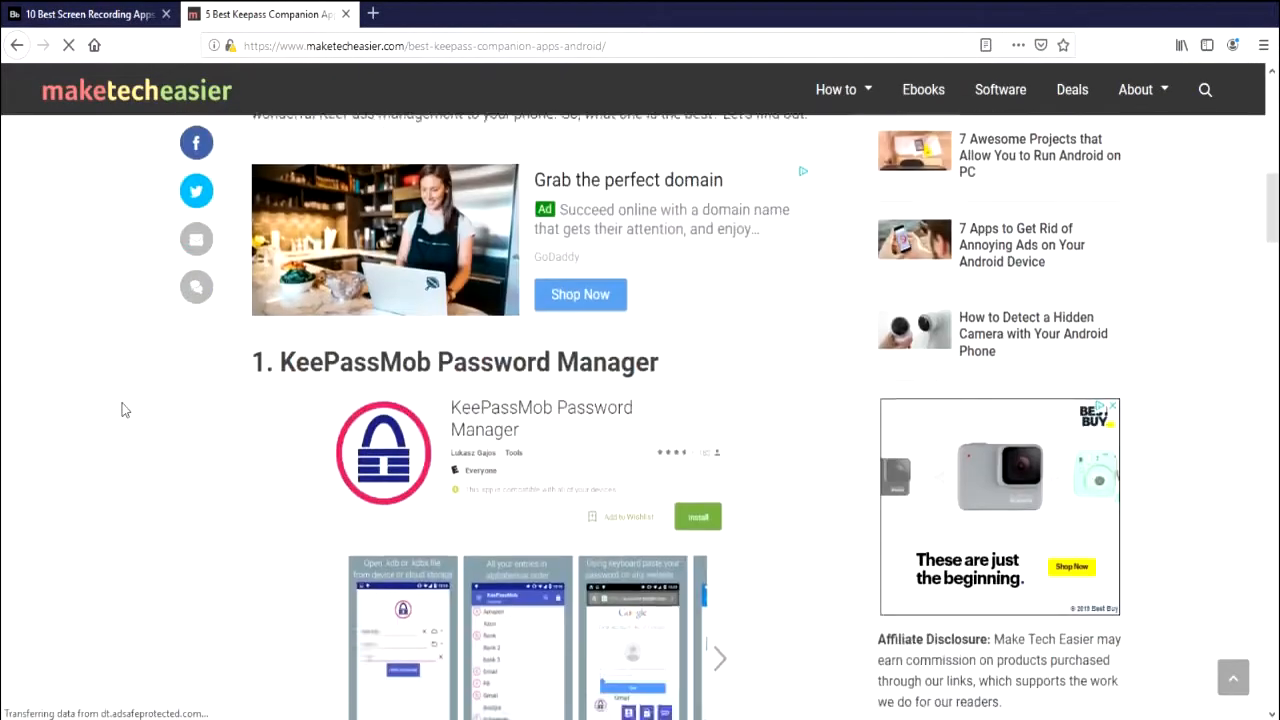
Step: Read the KeePass companion apps article down to section 4, Keepass2Android
scroll("down", 3)
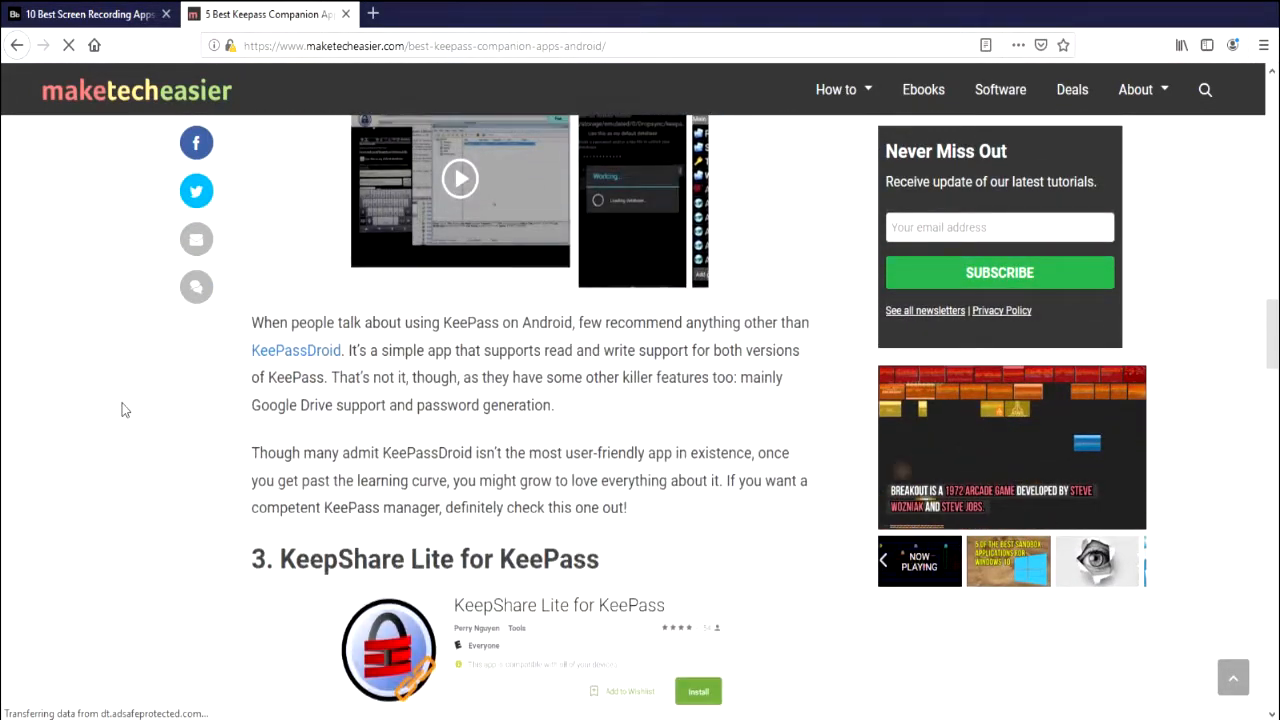
scroll("down", 3)
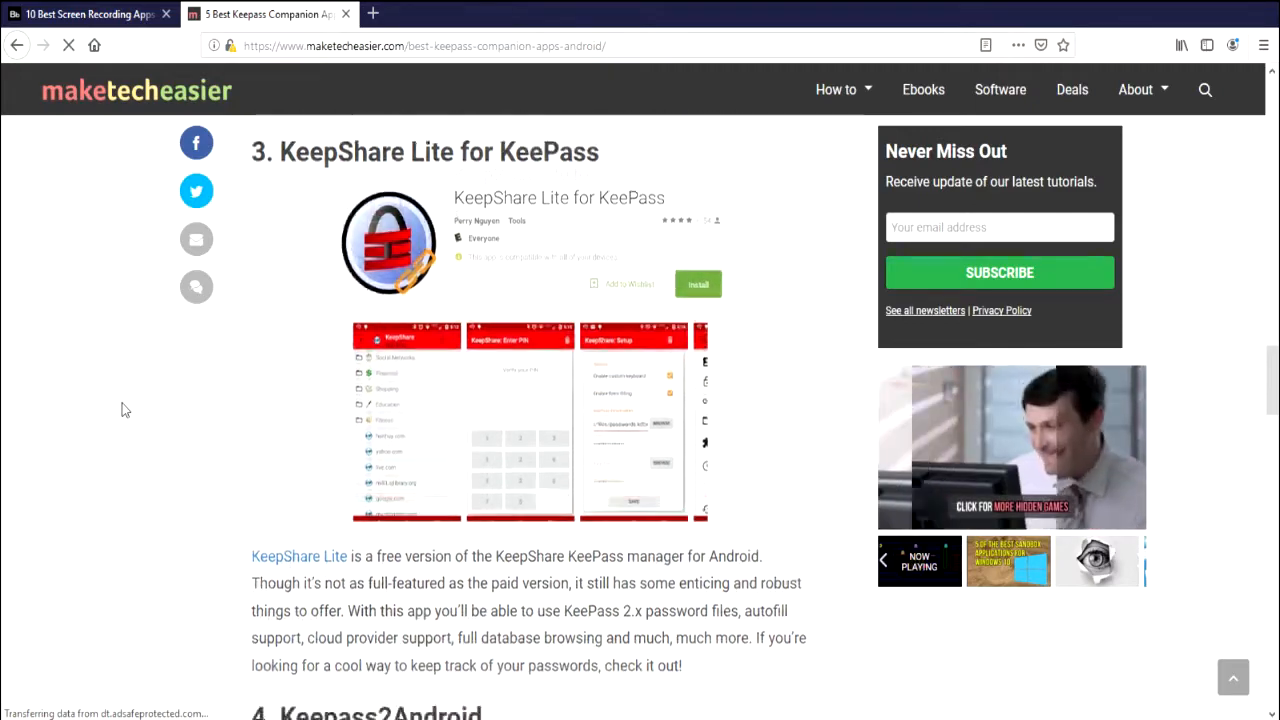
scroll("down", 3)
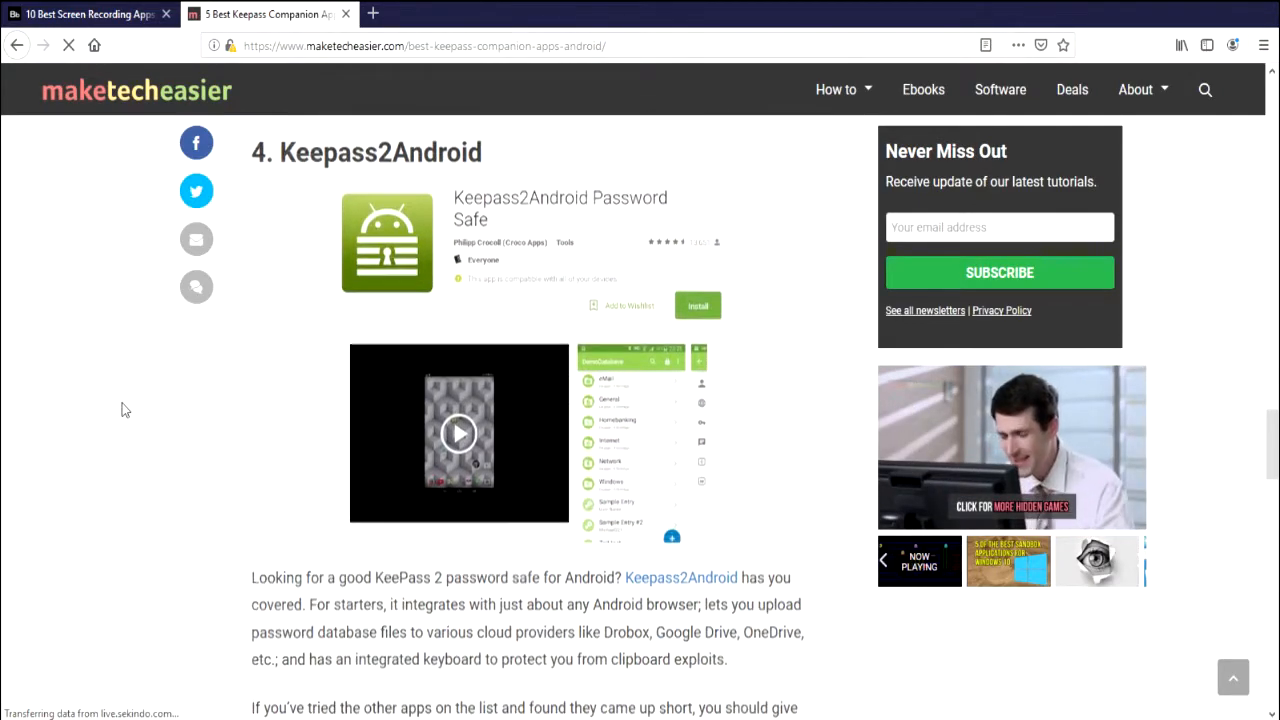
scroll("down", 3)
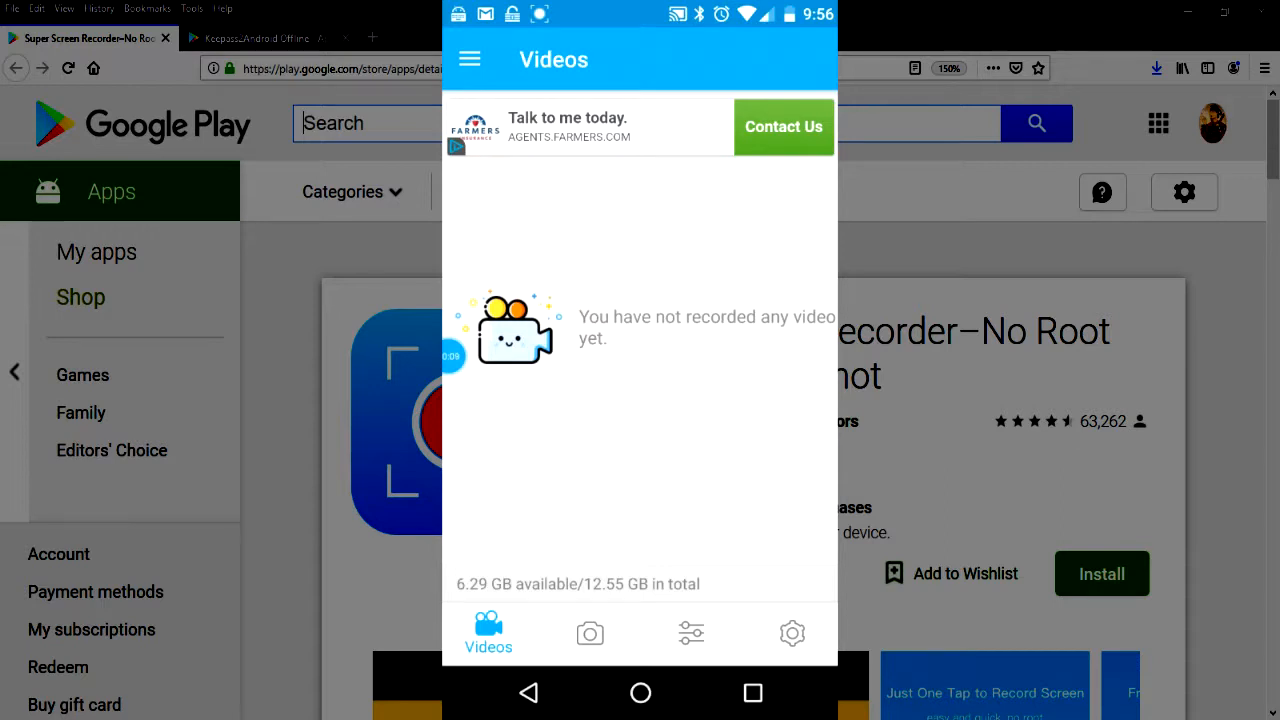
Step: Look through Super Screen Recorder's Settings, Screenshots and Edit tabs, scrolling the edit tools
left_click(792, 632)
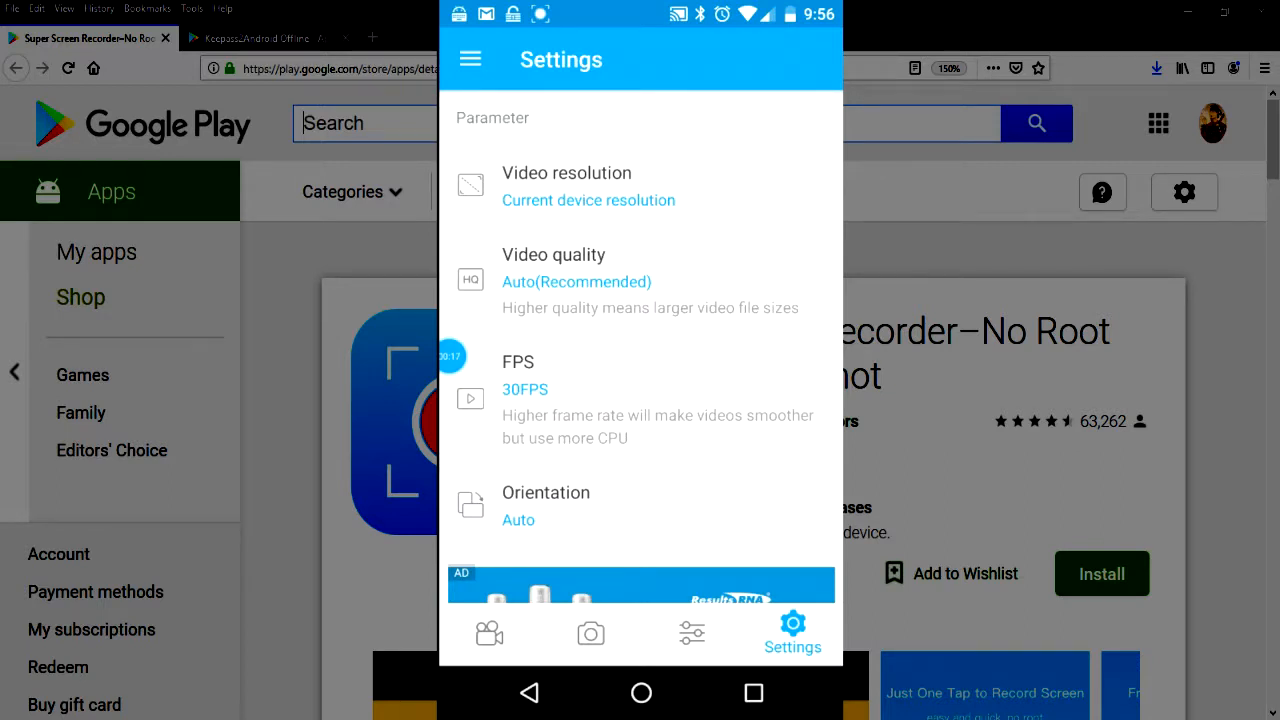
left_click(590, 632)
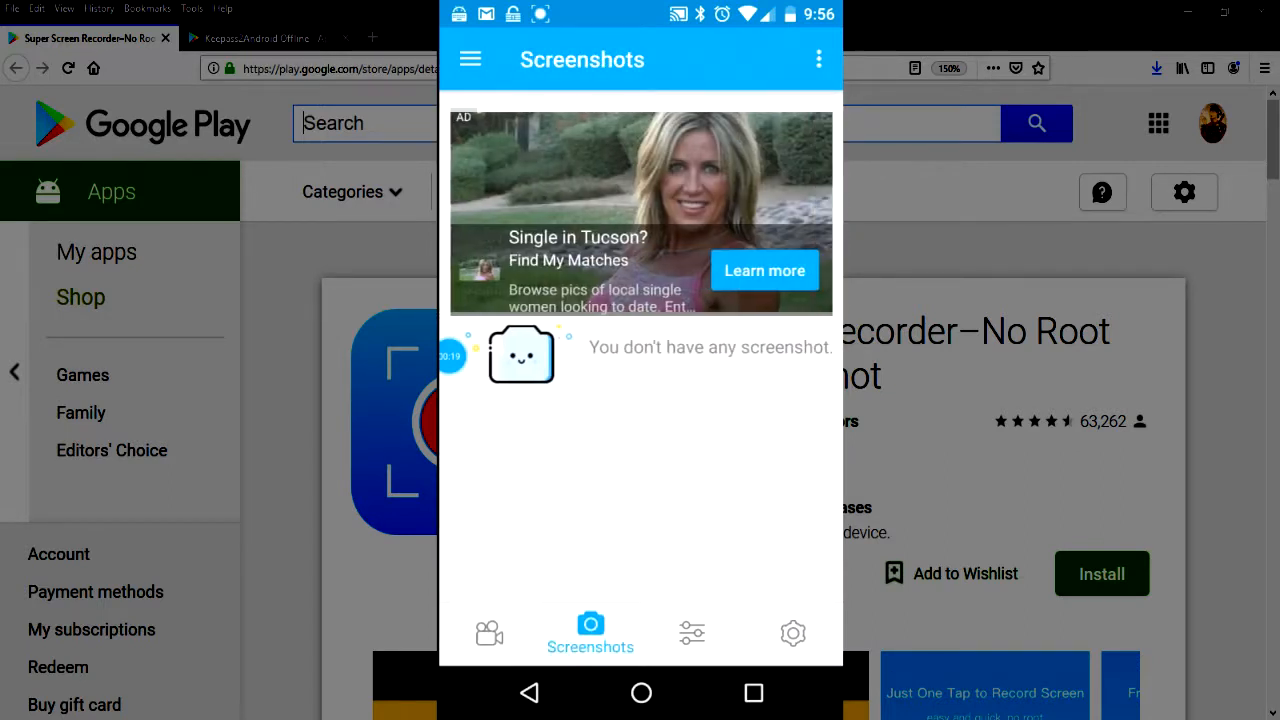
left_click(692, 632)
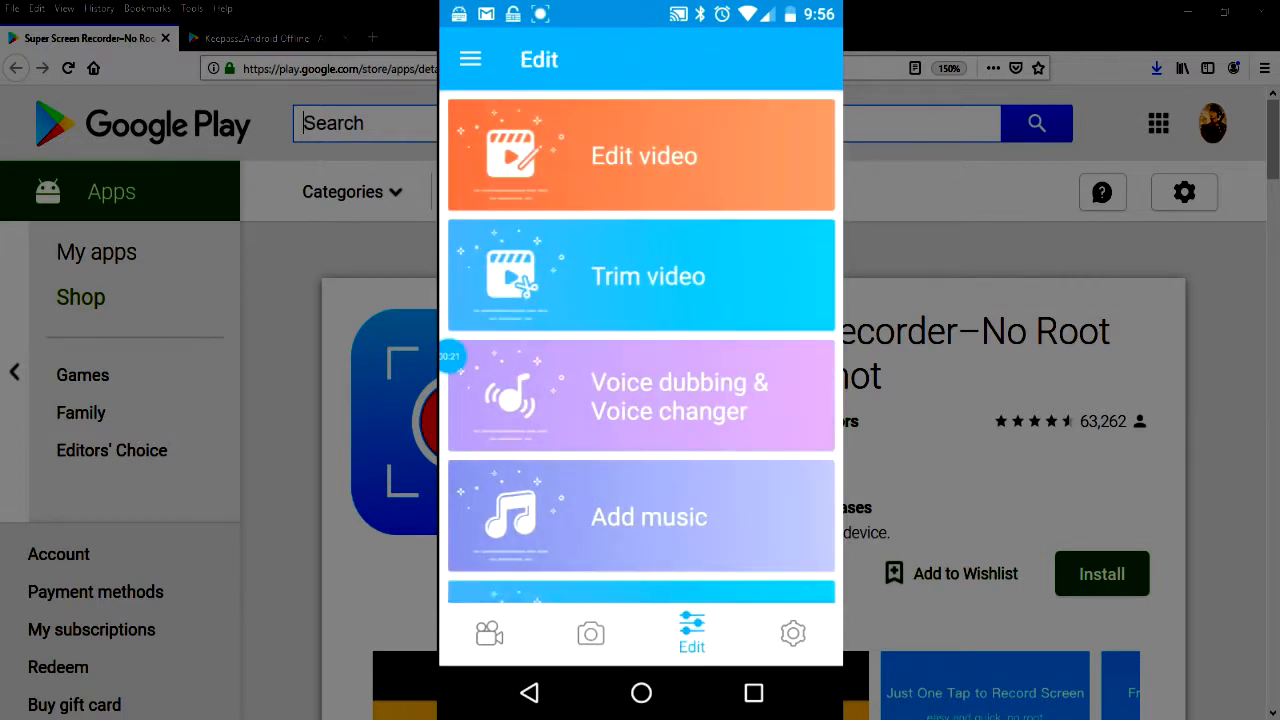
scroll("down", 3)
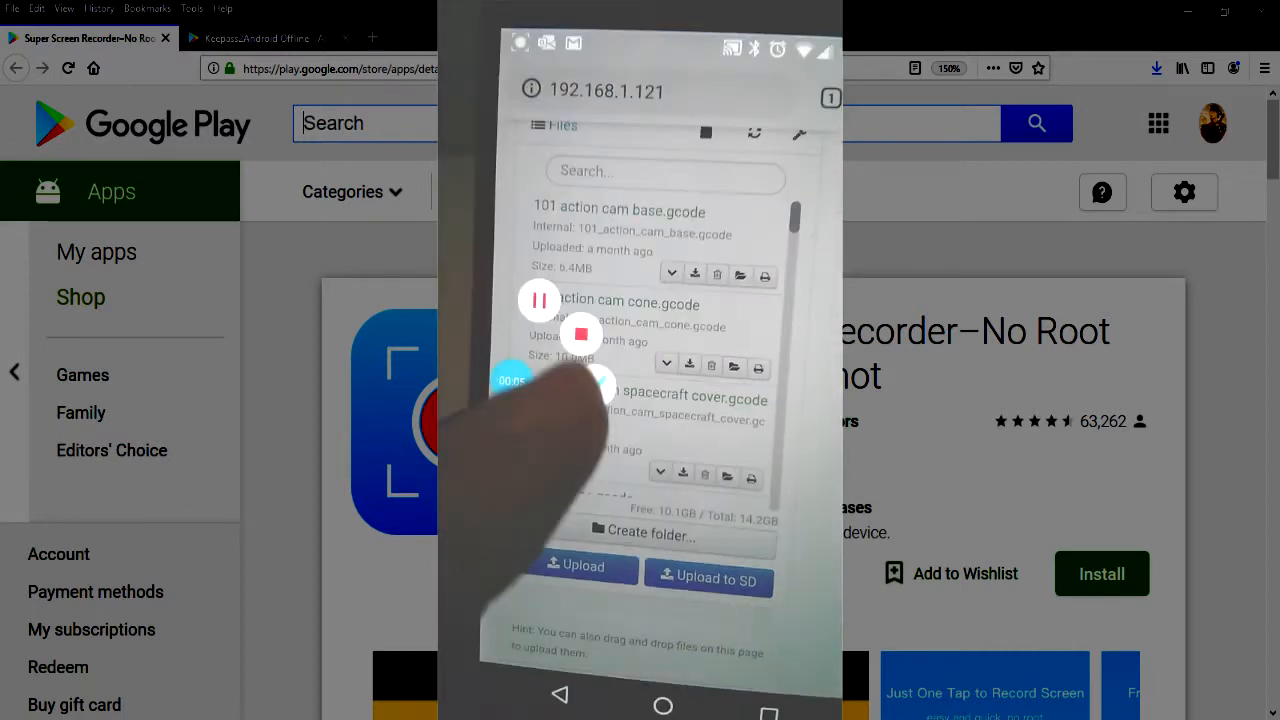
Step: Stop the screen recording from the floating overlay after browsing the printer's file list
left_click(580, 334)
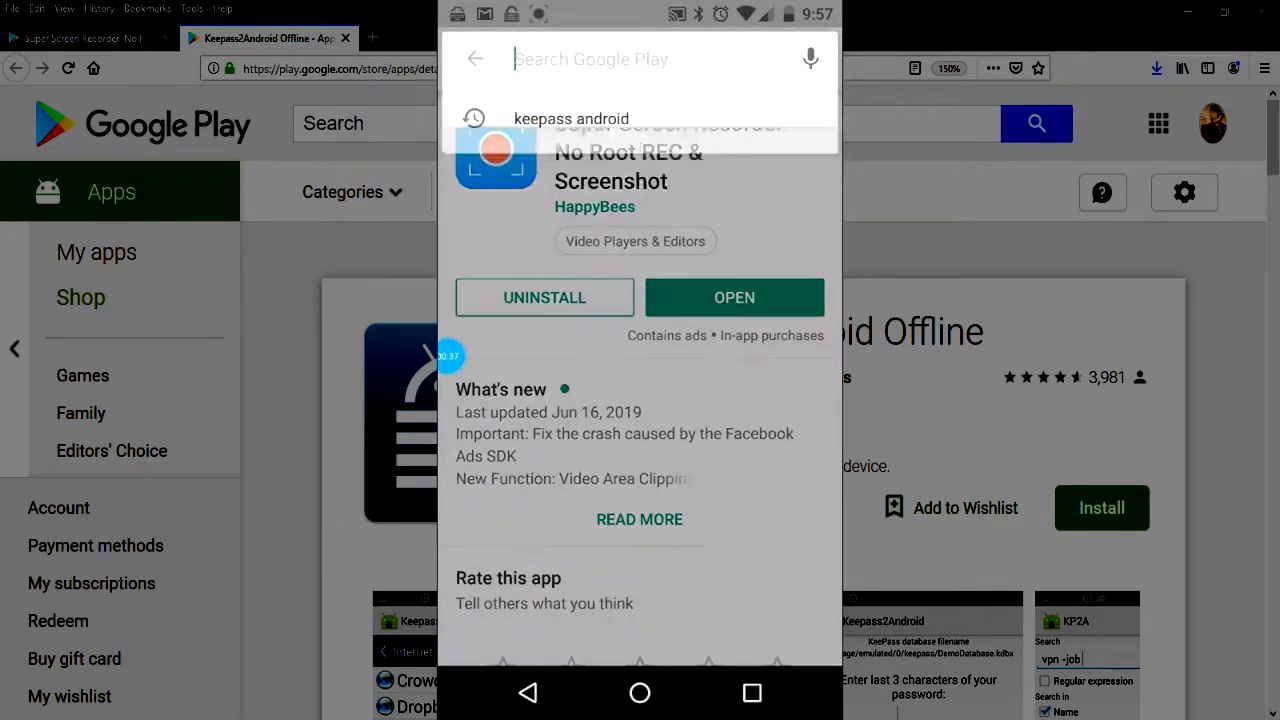
Step: Search Google Play for 'keepass android' and look over the KeePassDroid results
left_click(572, 118)
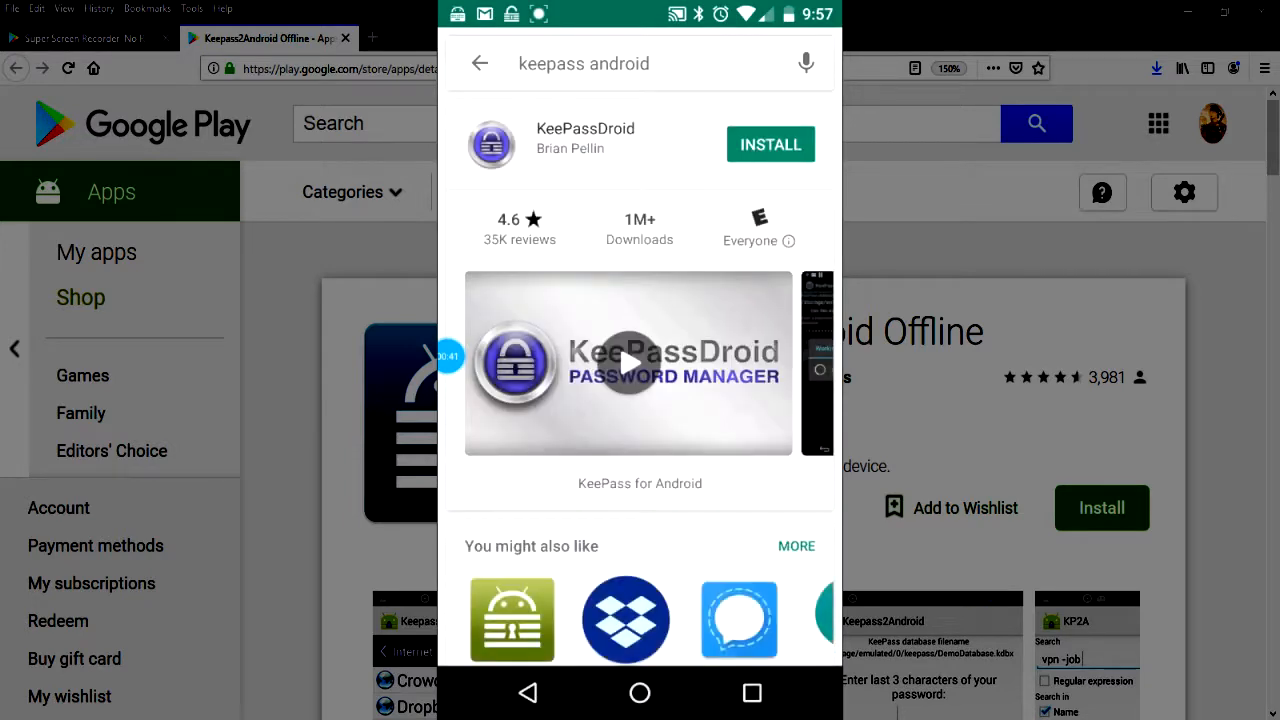
scroll("down", 3)
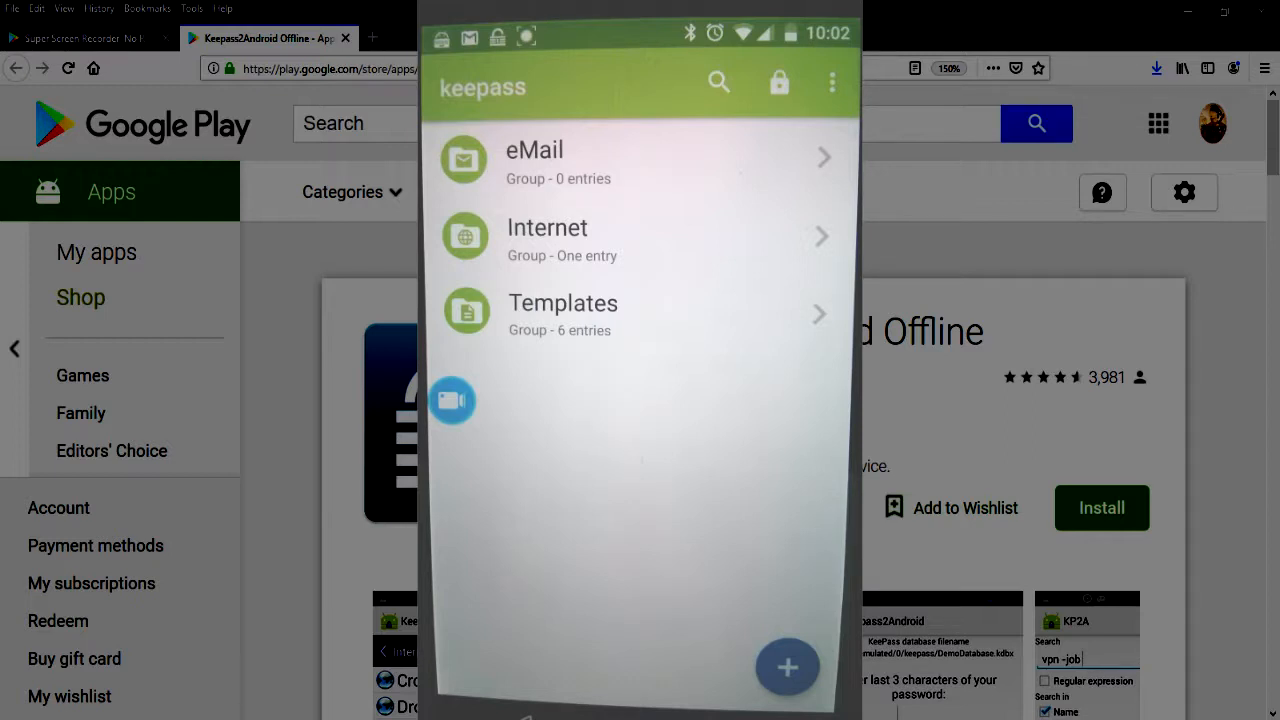
Step: Browse the KeePass database groups (eMail, Internet, Templates) before leaving for Chrome
left_click(548, 236)
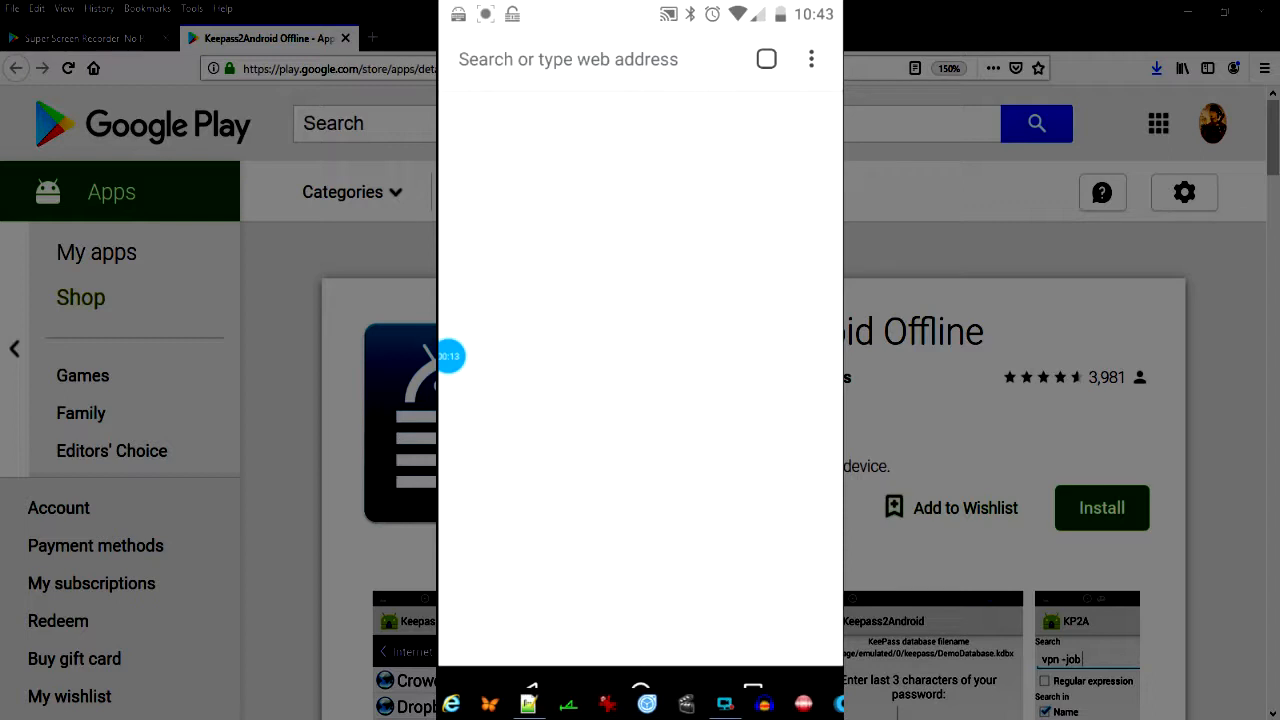
Step: Open the OctoPrint printer page at 192.168.1.121, sign in and check the State panel's completed print
type("192.168.1.121")
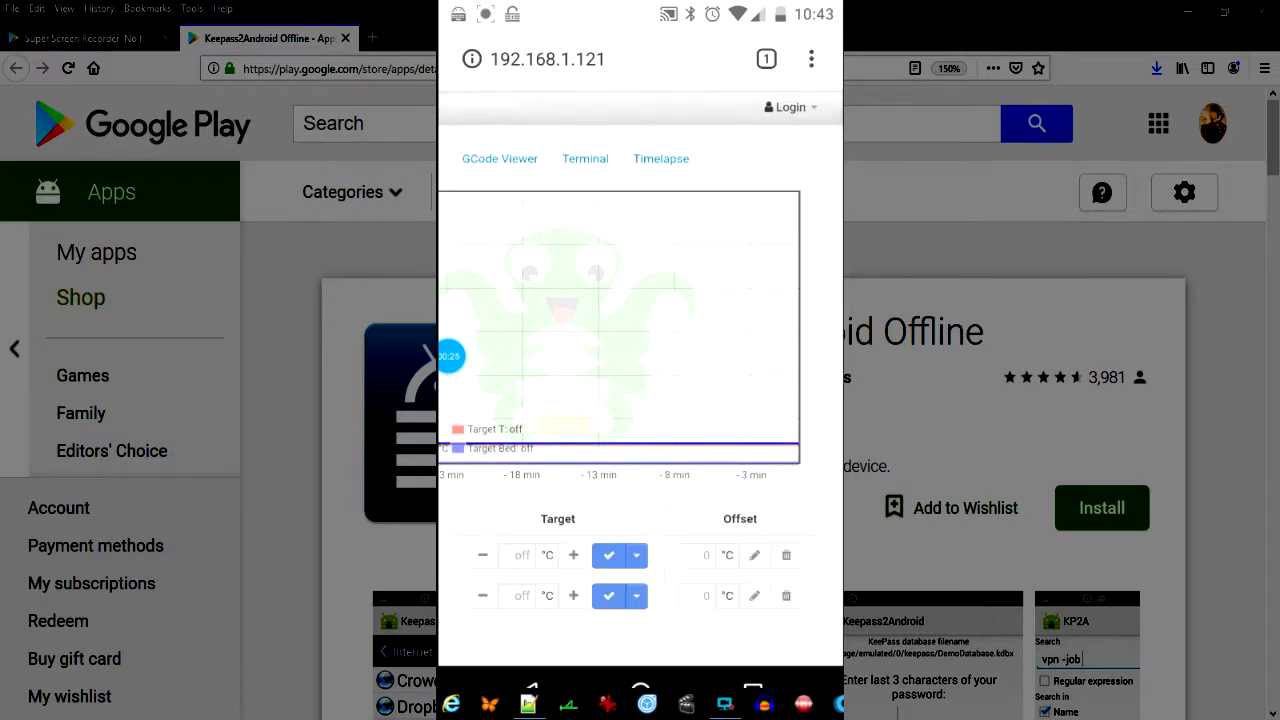
left_click(788, 108)
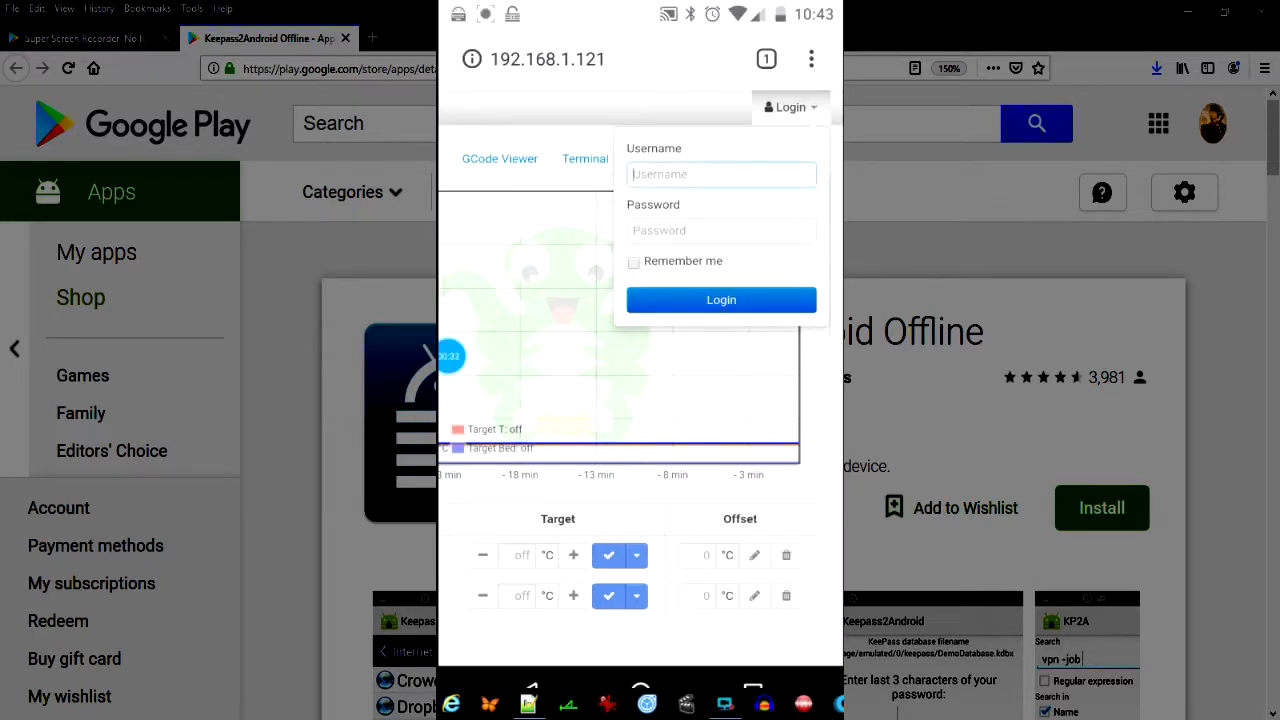
left_click(720, 174)
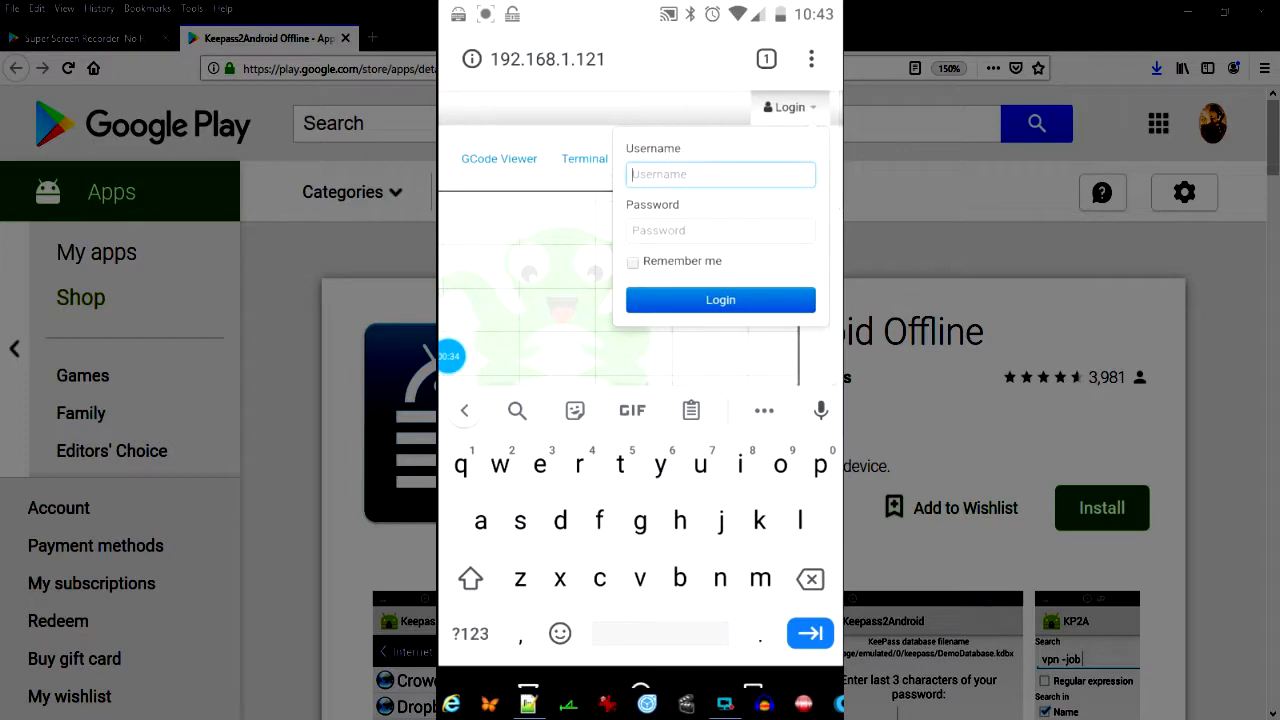
left_click(720, 174)
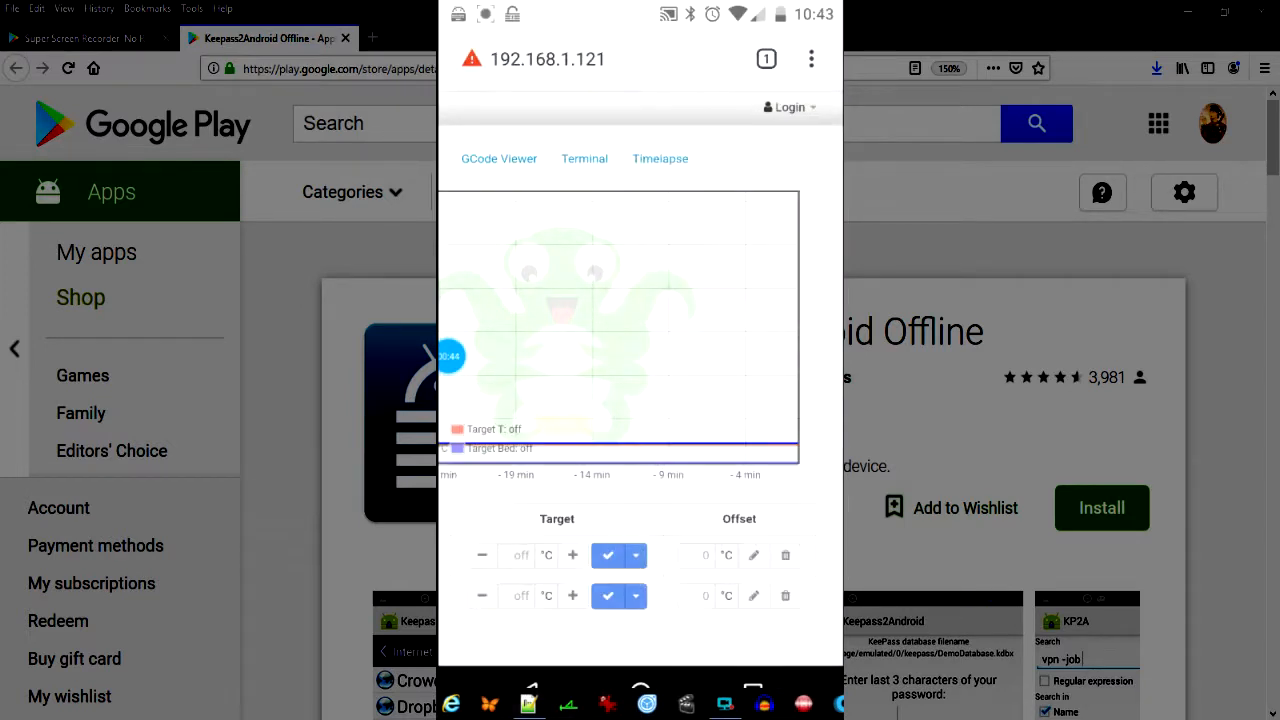
left_click(788, 108)
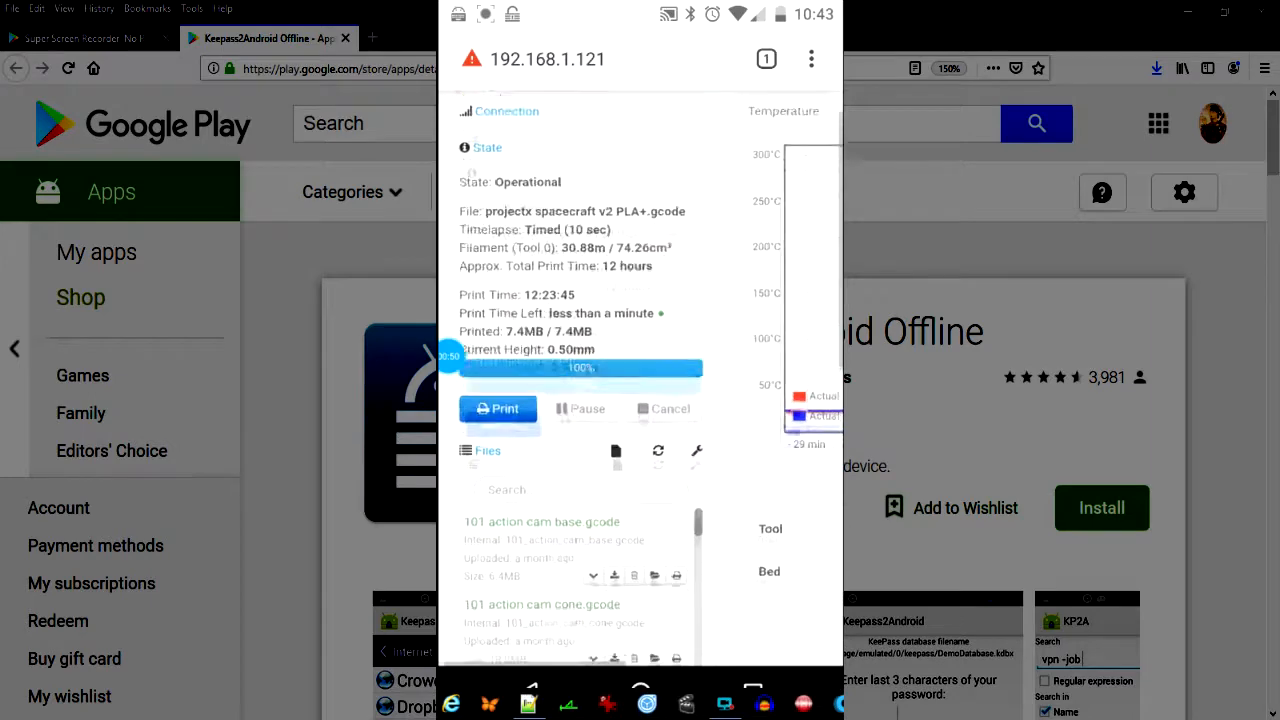
scroll("down", 3)
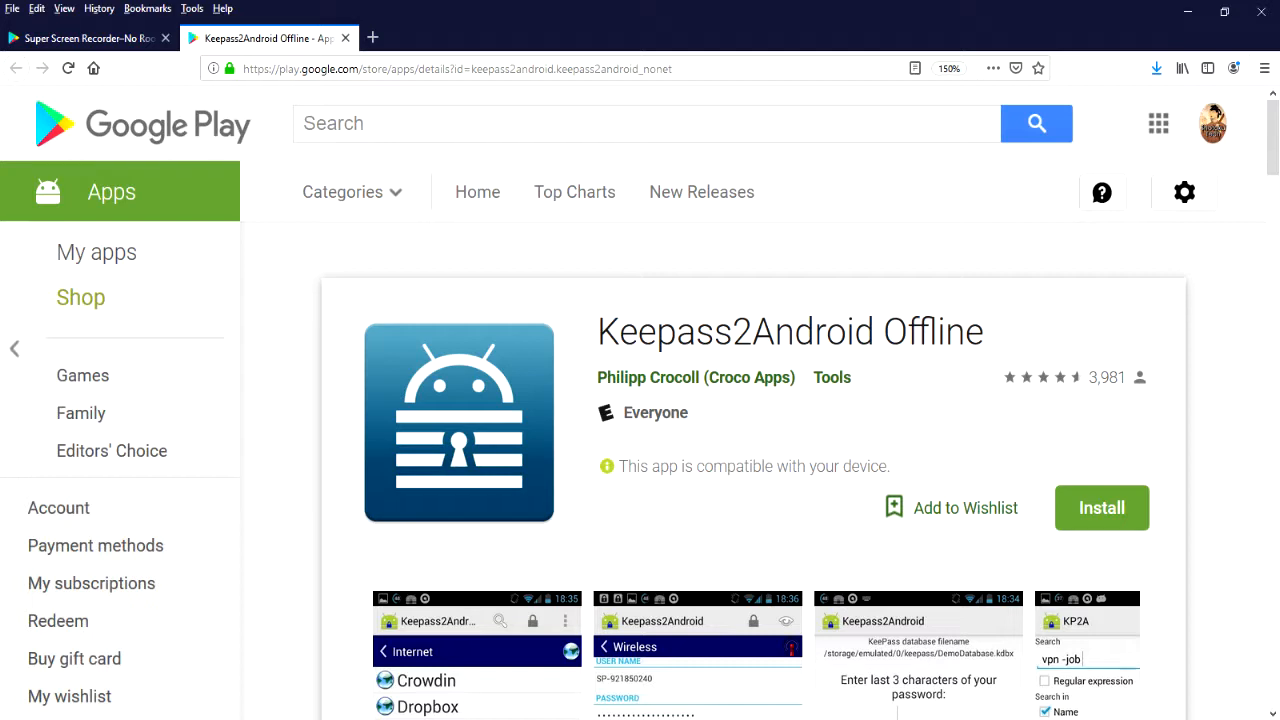
Step: Return from the Keepass2Android Offline listing to the Super Screen Recorder listing
left_click(84, 38)
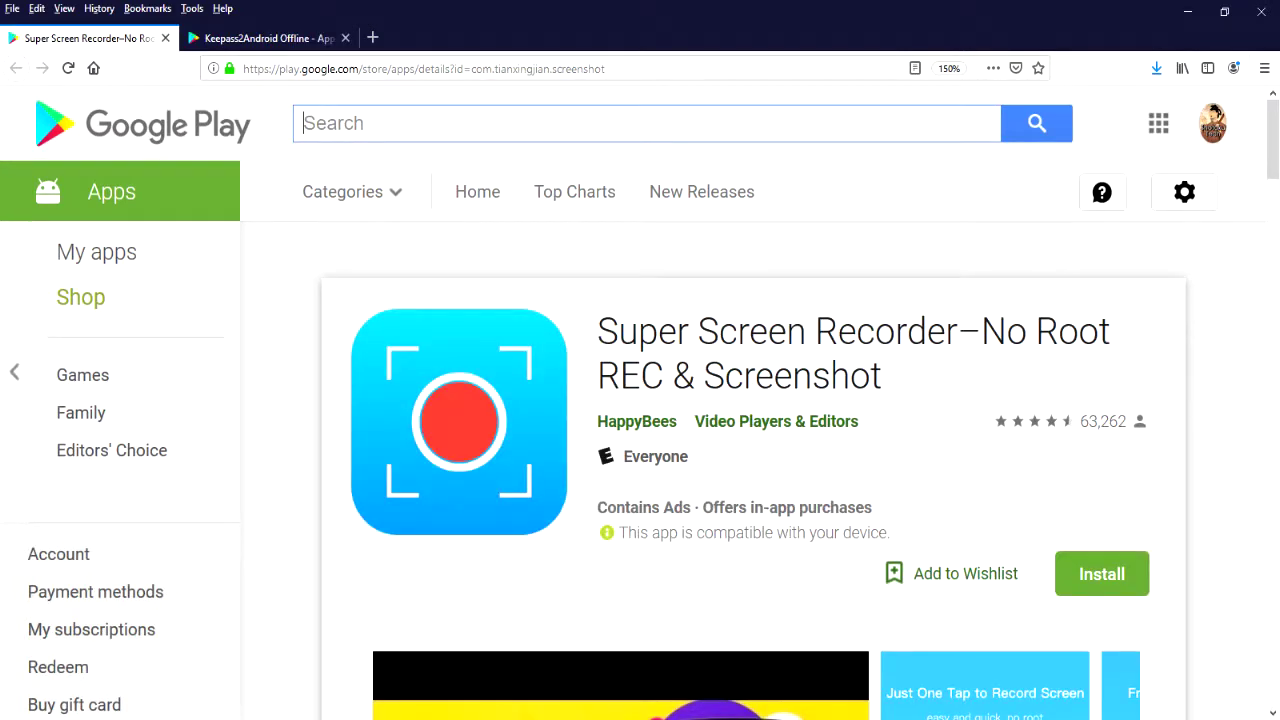